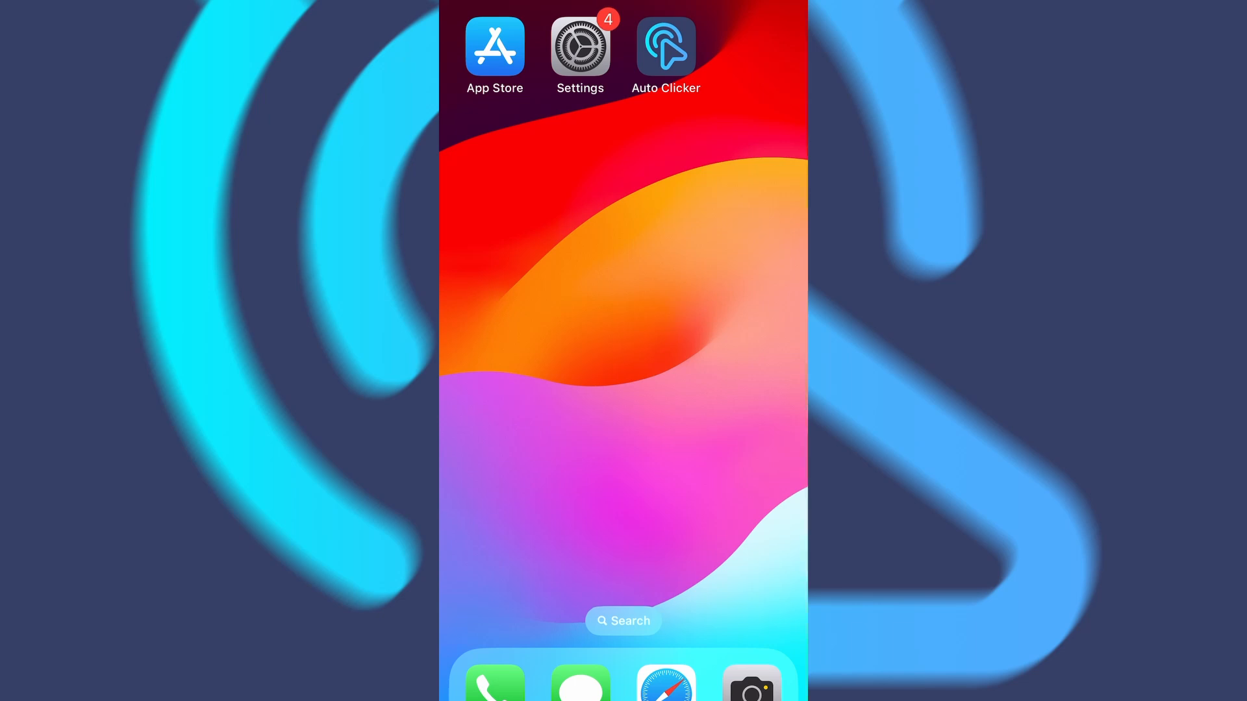
Step: Set Background App Refresh in General settings to Wi-Fi & Mobile Data
click(579, 46)
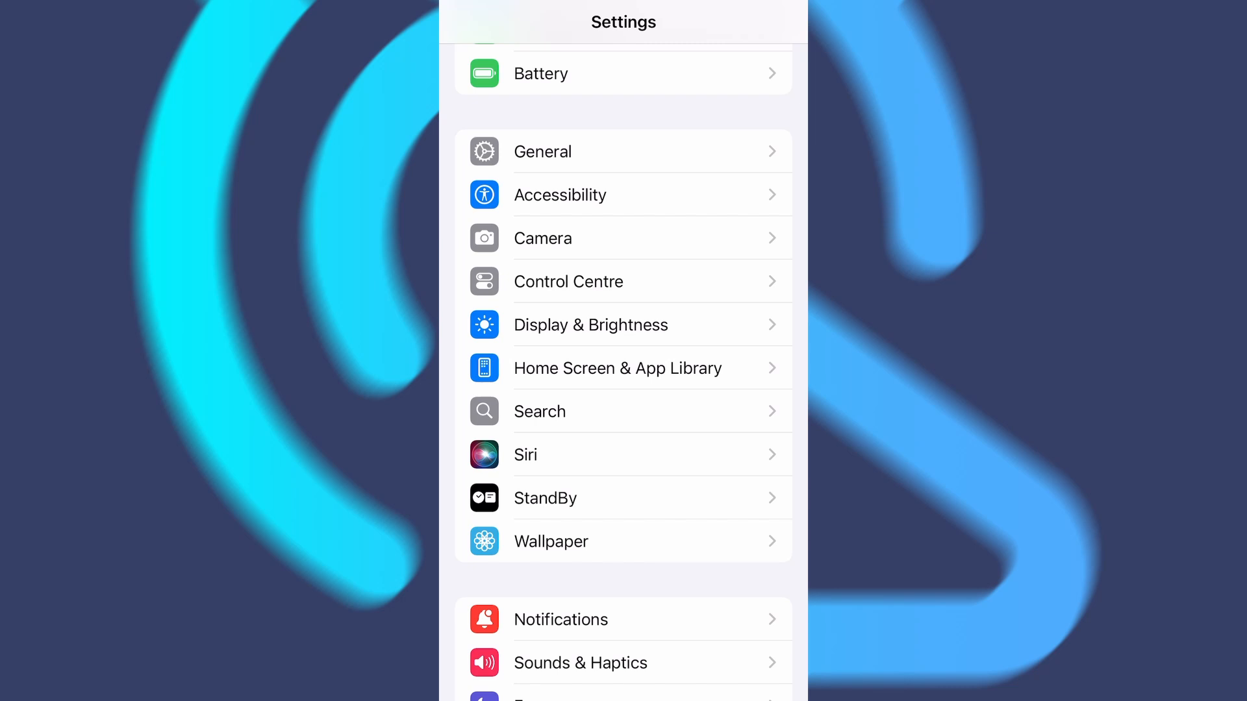
click(542, 152)
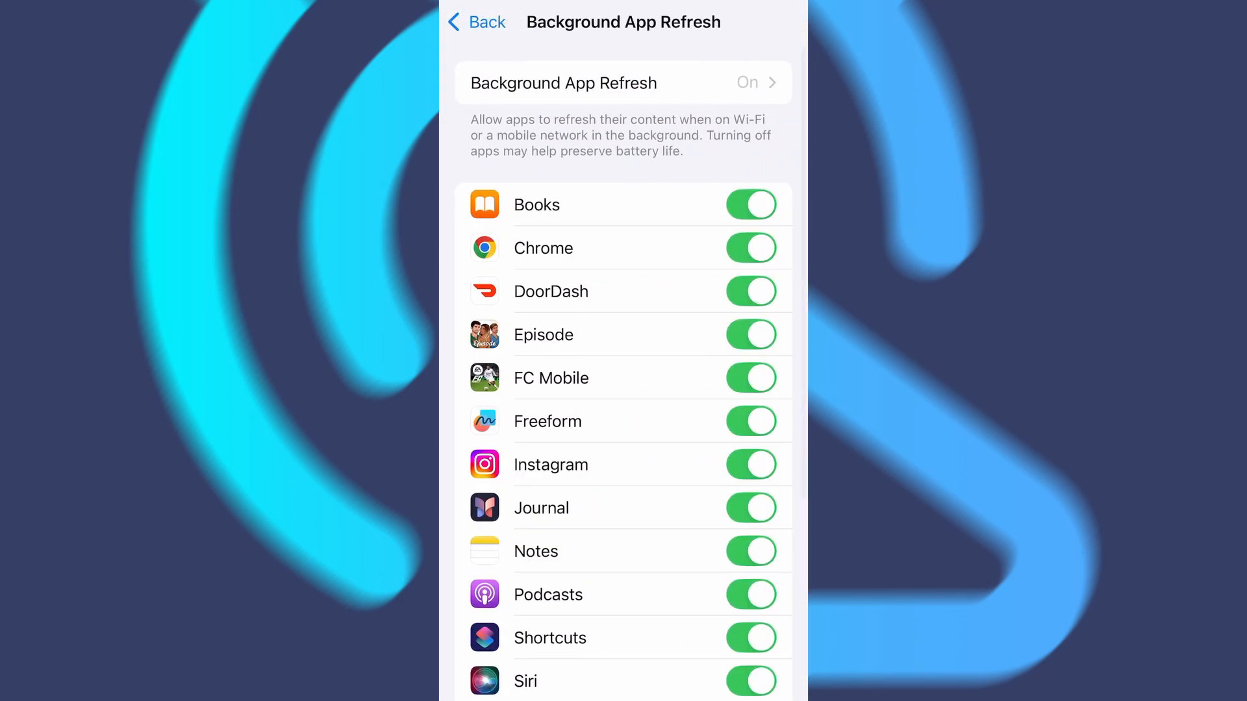
click(622, 83)
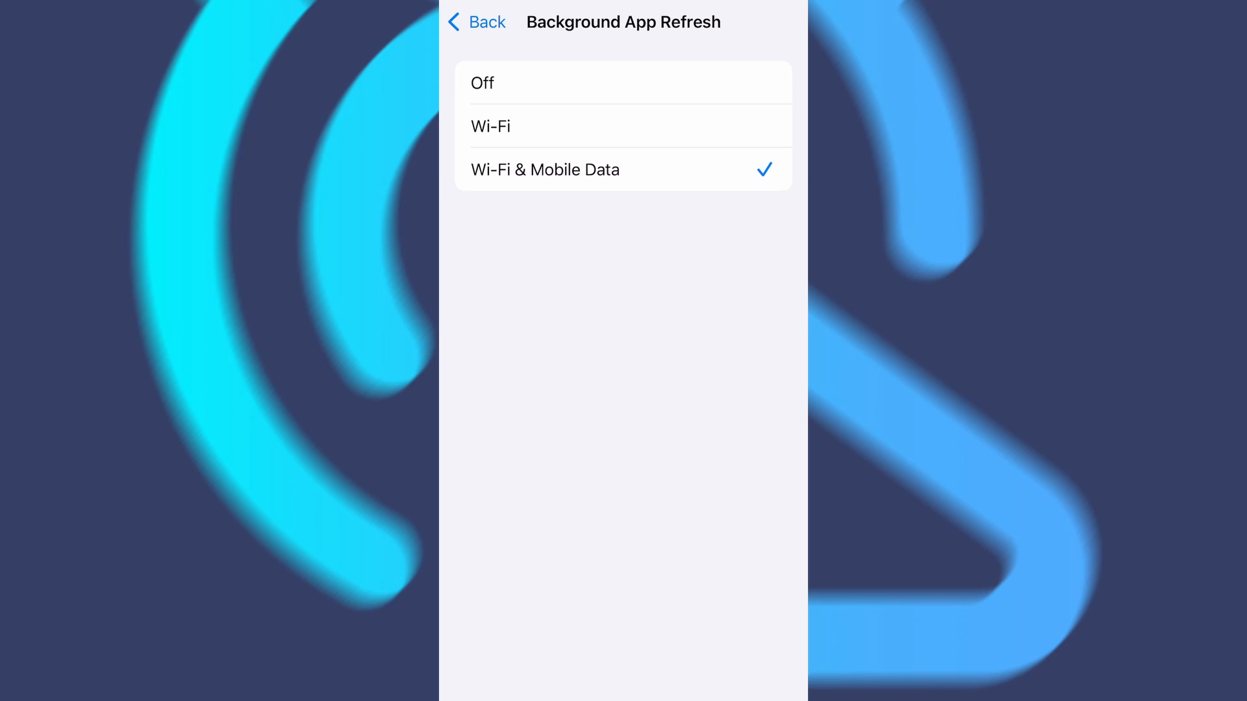
Step: Open the Battery settings to confirm Low Power Mode is off, then go Home
click(474, 21)
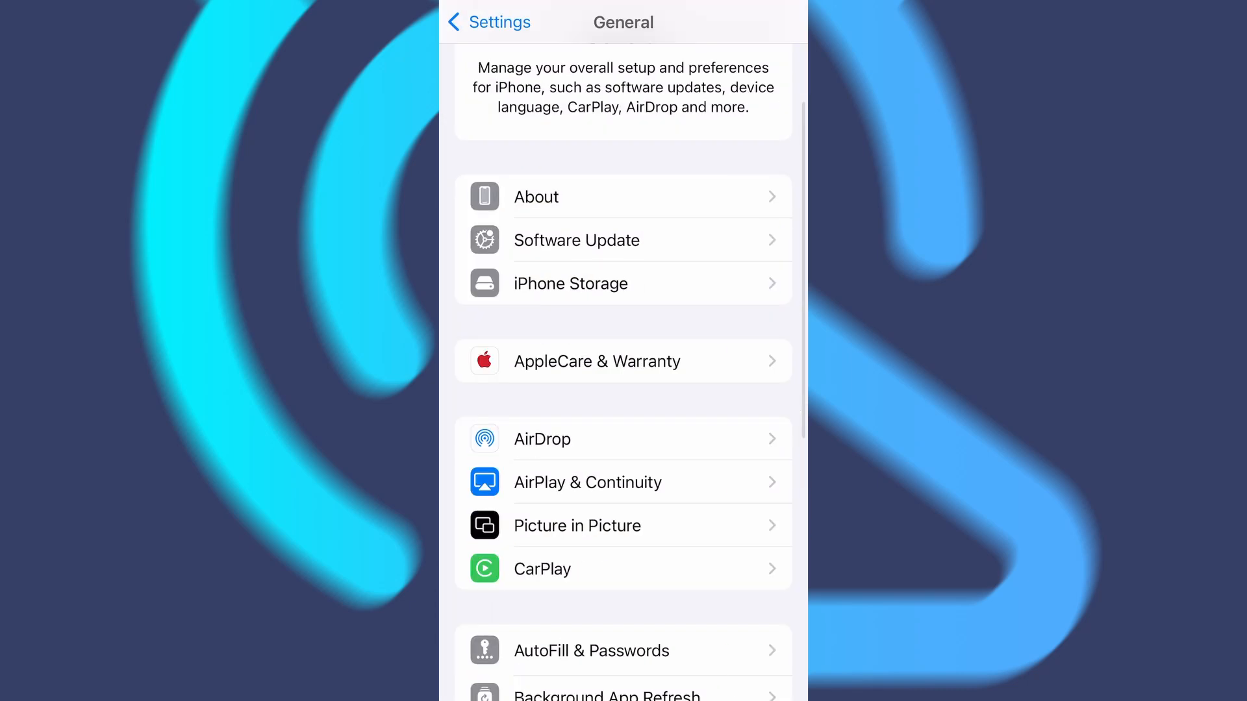
click(489, 22)
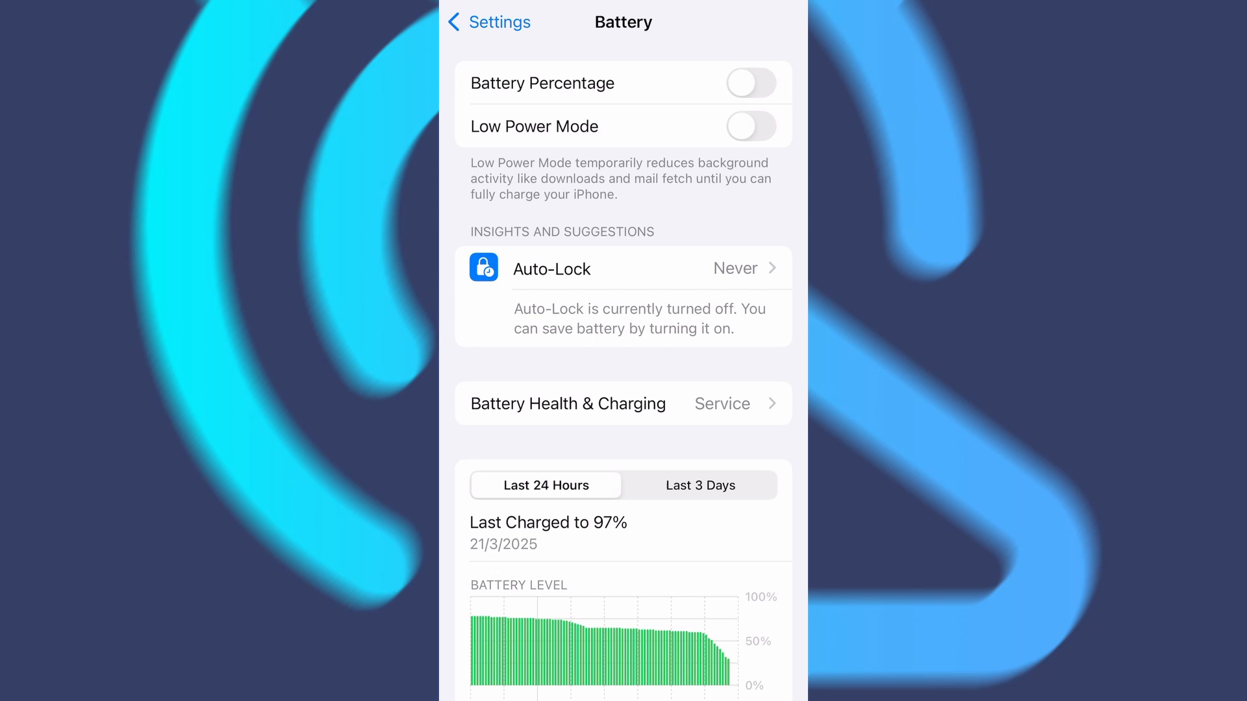
key(home)
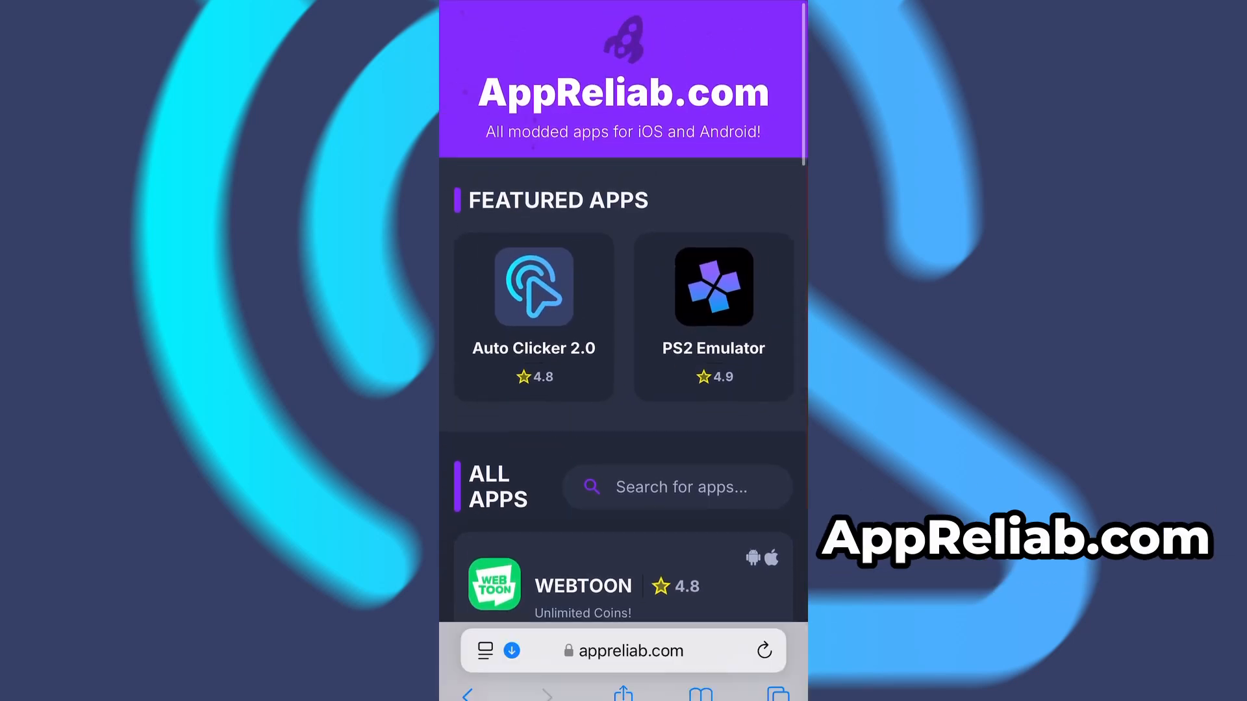
Step: Download Auto Clicker 2.0 from appreliab.com's Featured Apps via DOWNLOAD NOW
click(532, 286)
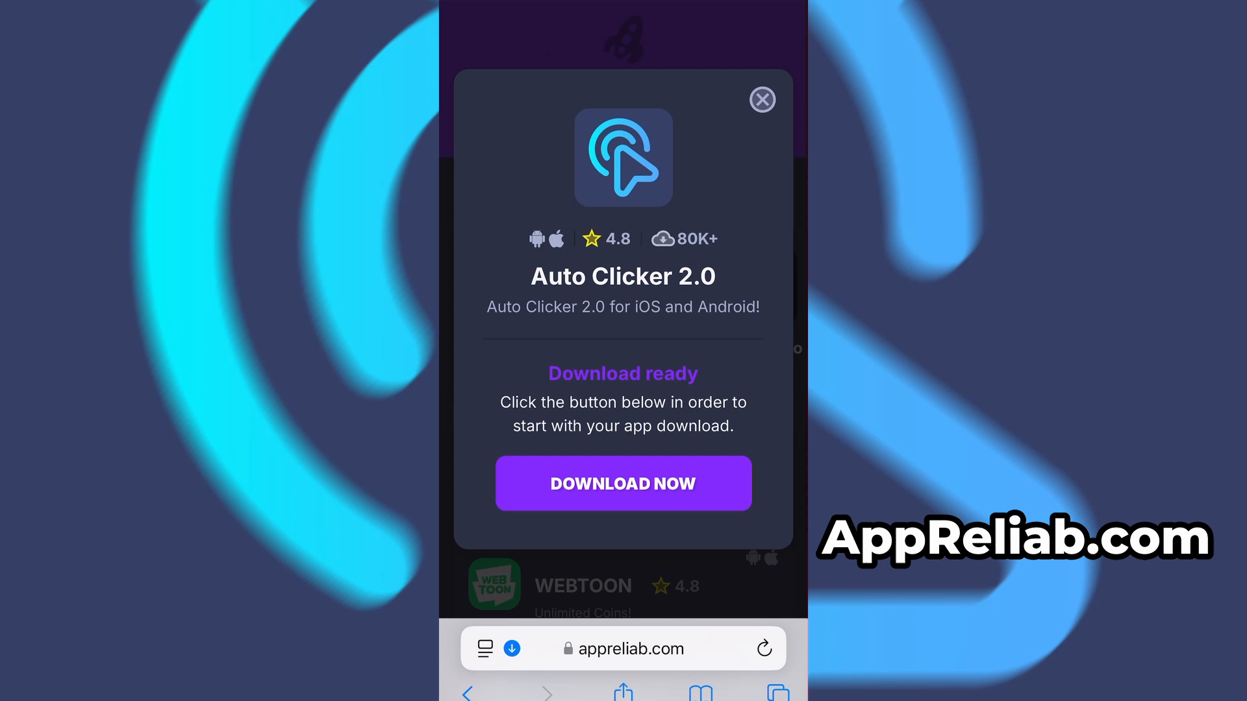
click(623, 483)
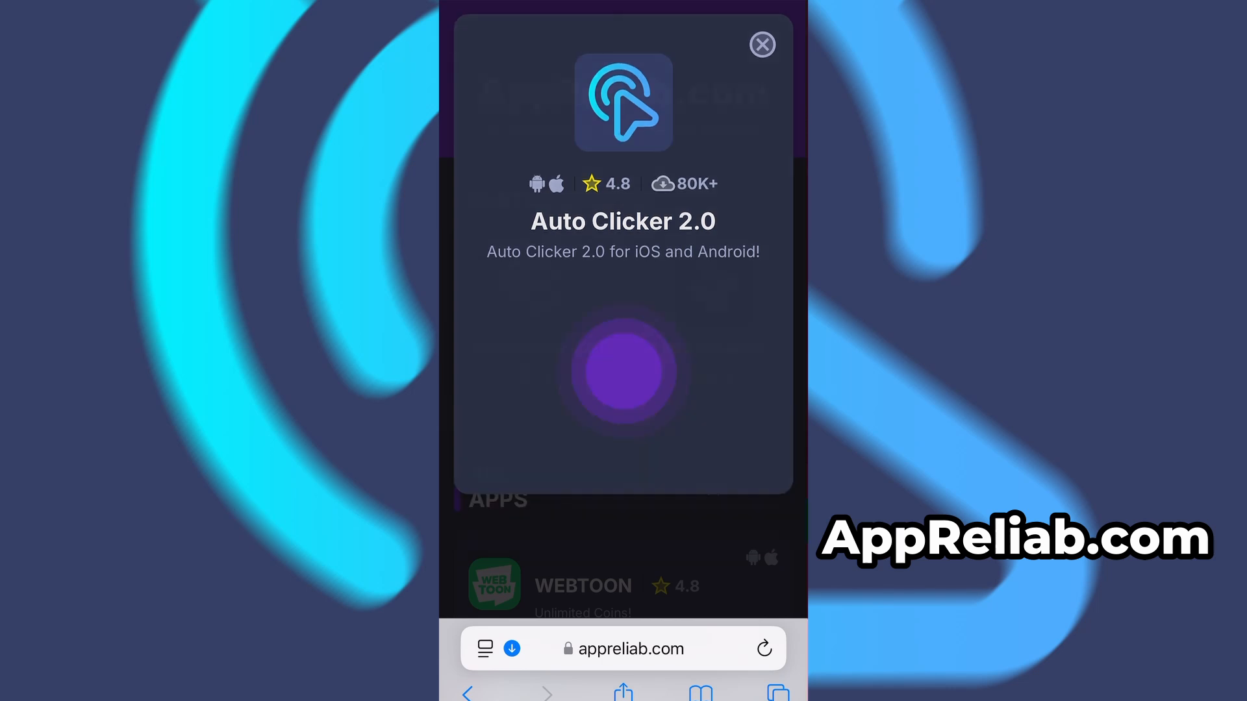
click(622, 370)
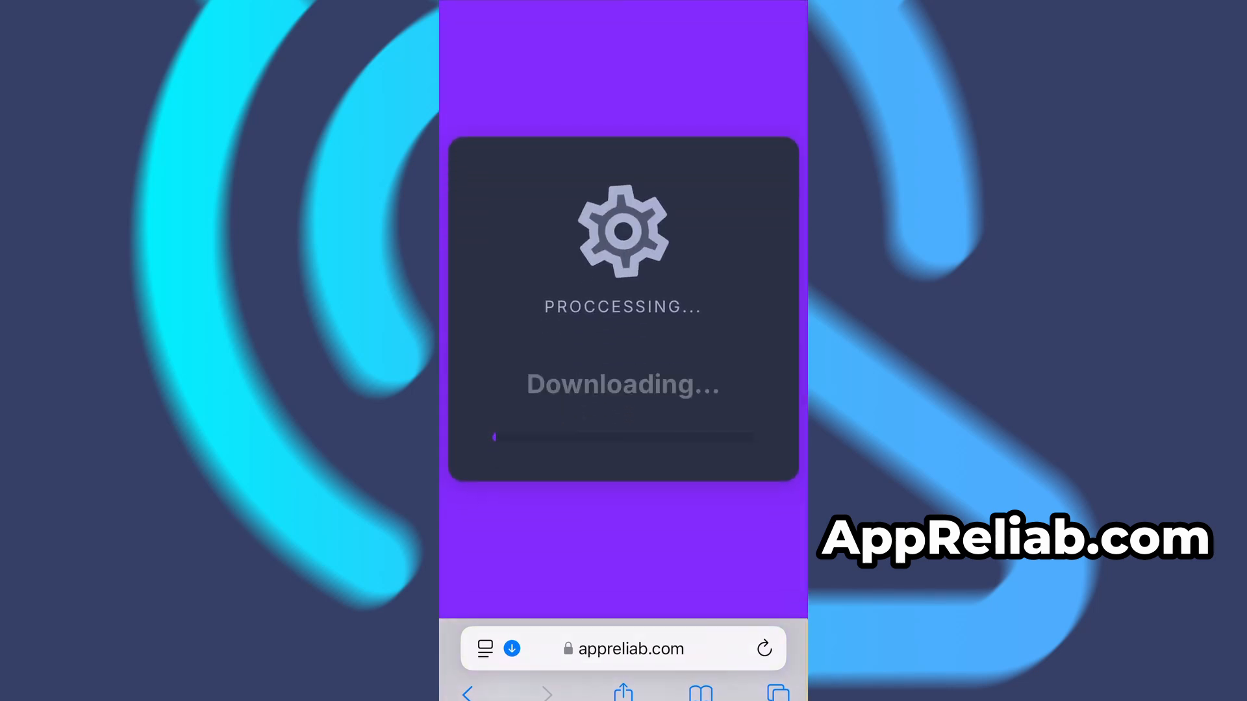